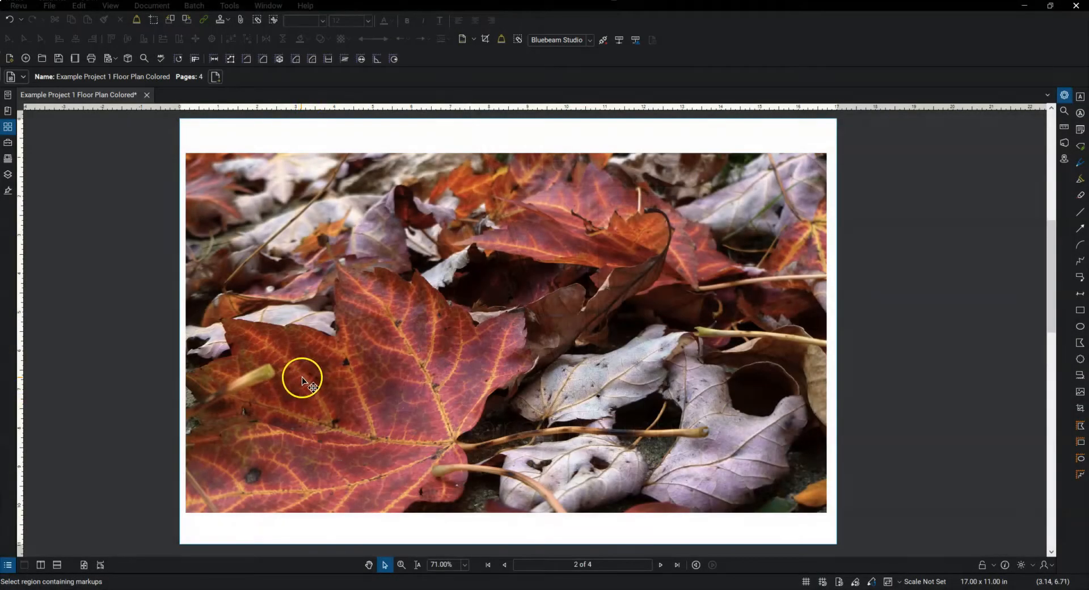
{"action": "mouse_move", "coordinate": [9, 127]}
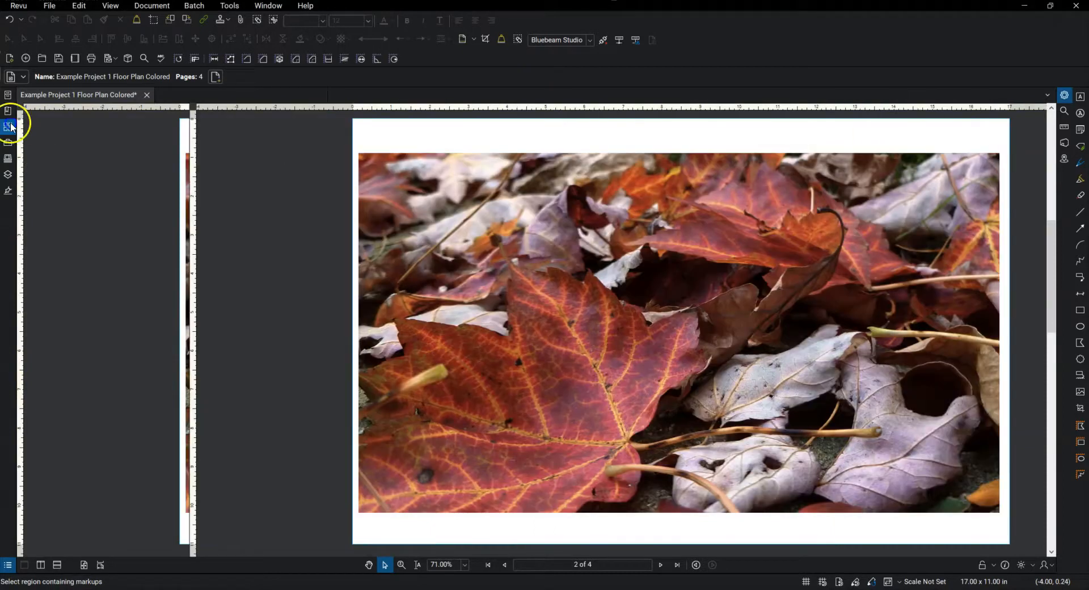
{"action": "left_click", "coordinate": [7, 127]}
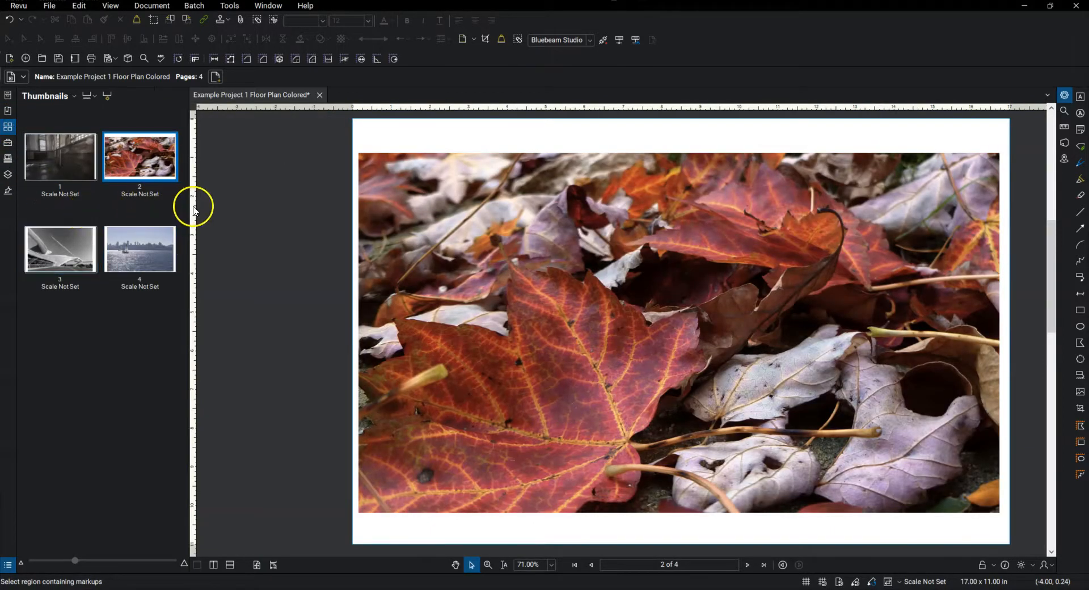
{"action": "mouse_move", "coordinate": [26, 198]}
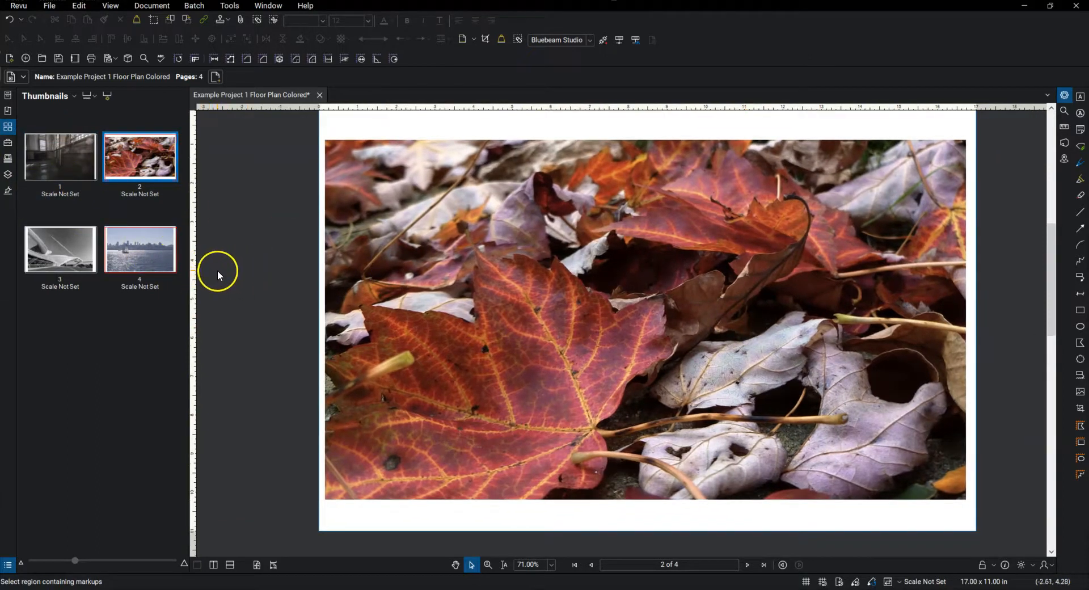
{"action": "mouse_move", "coordinate": [82, 179]}
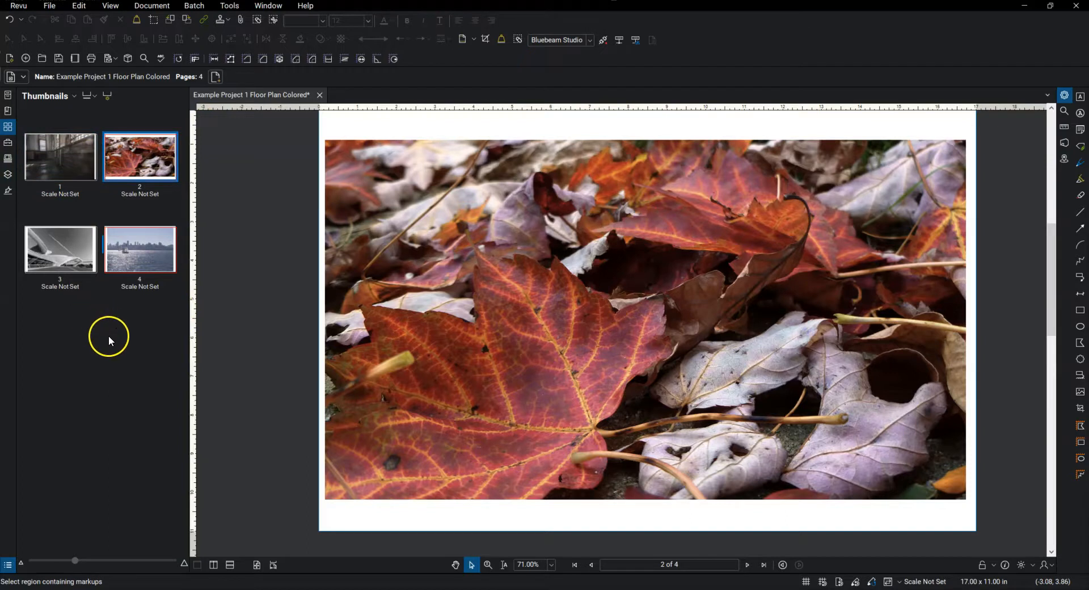
{"action": "mouse_move", "coordinate": [109, 340]}
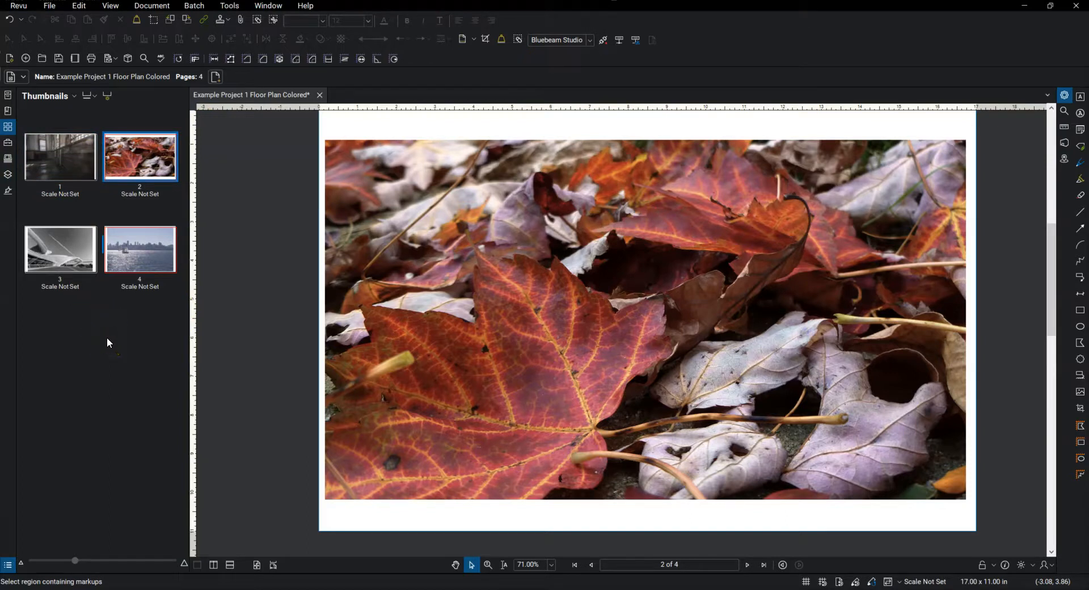
Step: Drag the dark interior photo thumbnail from page 1 to after page 4
{"action": "left_click", "coordinate": [60, 155]}
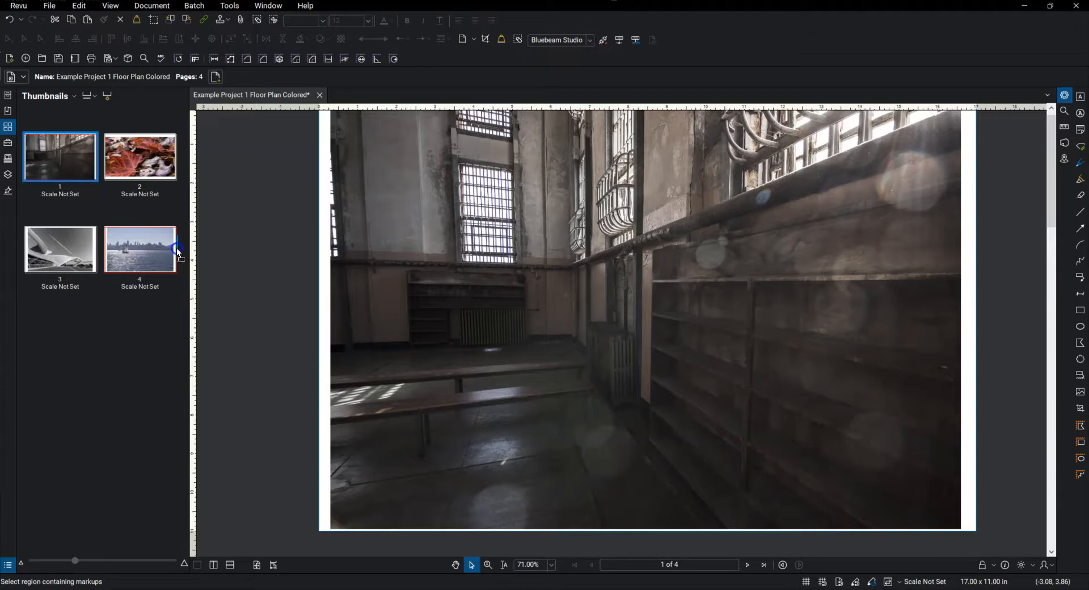
{"action": "left_click", "coordinate": [140, 249]}
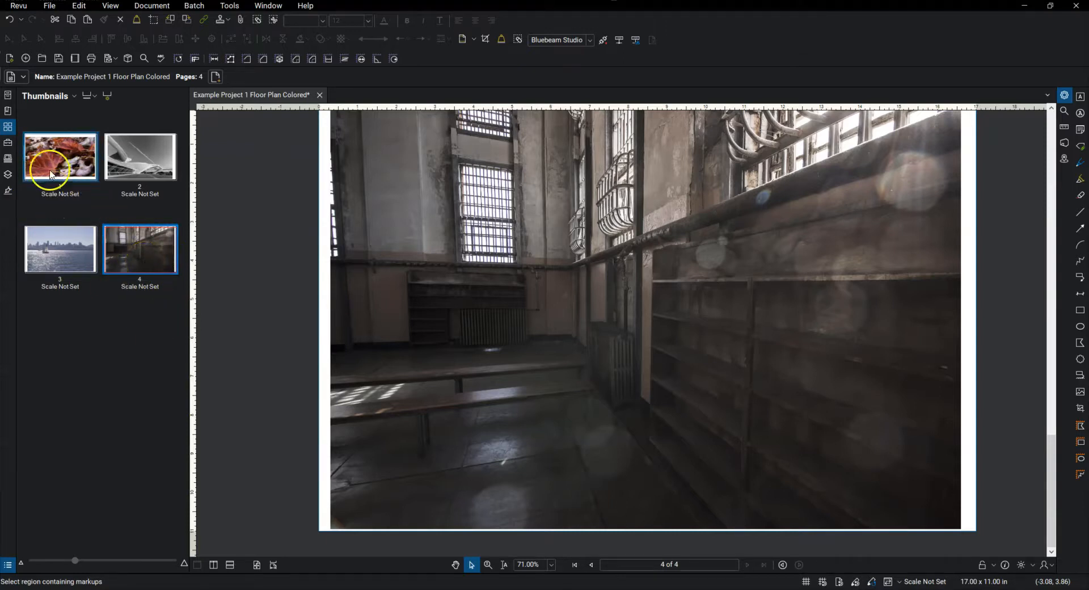
{"action": "mouse_move", "coordinate": [107, 327]}
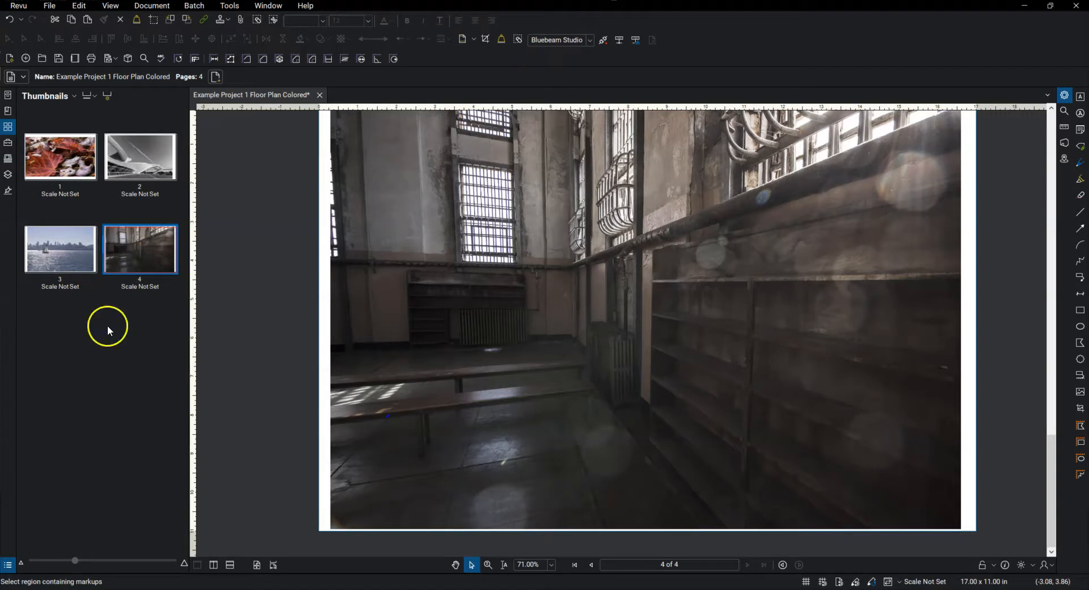
Step: Move the leaves and bridge thumbnails to positions 3 and 4, leaving skyline first
{"action": "left_click", "coordinate": [60, 156]}
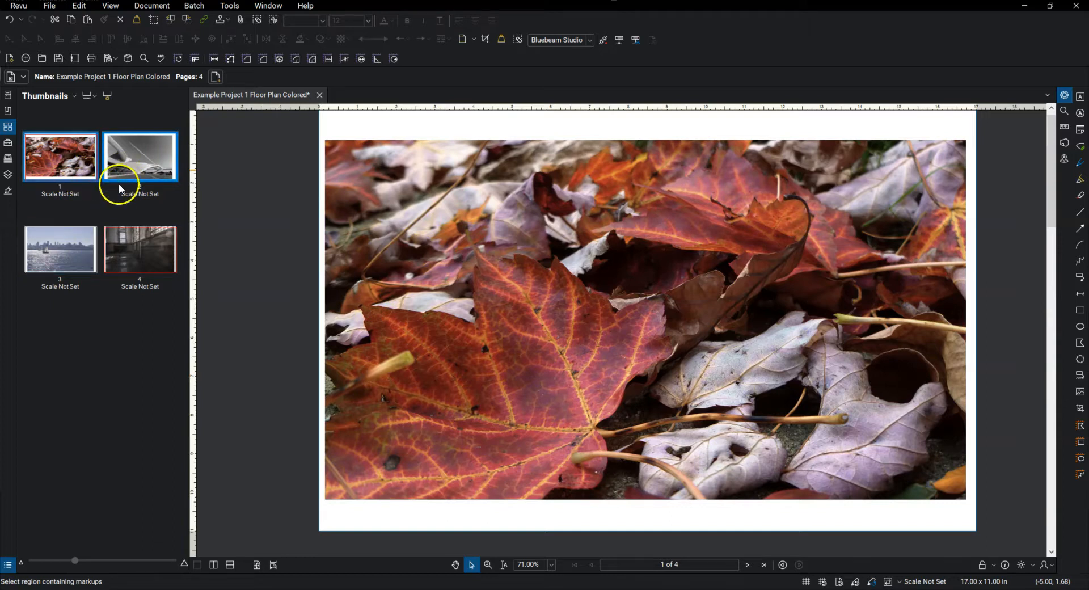
{"action": "mouse_move", "coordinate": [119, 154]}
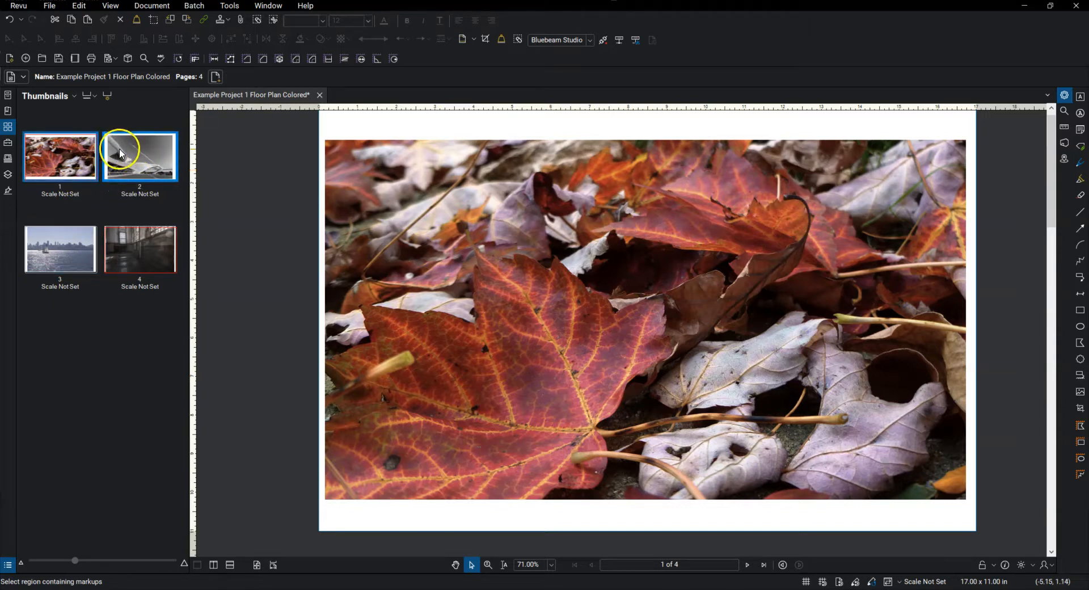
{"action": "left_click", "coordinate": [60, 154]}
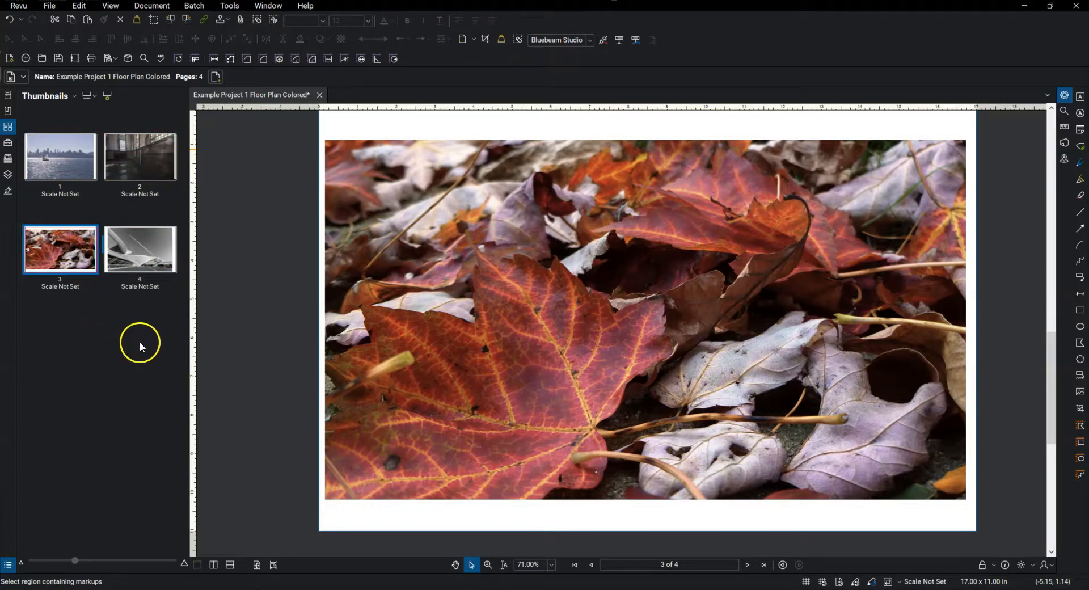
{"action": "mouse_move", "coordinate": [129, 353]}
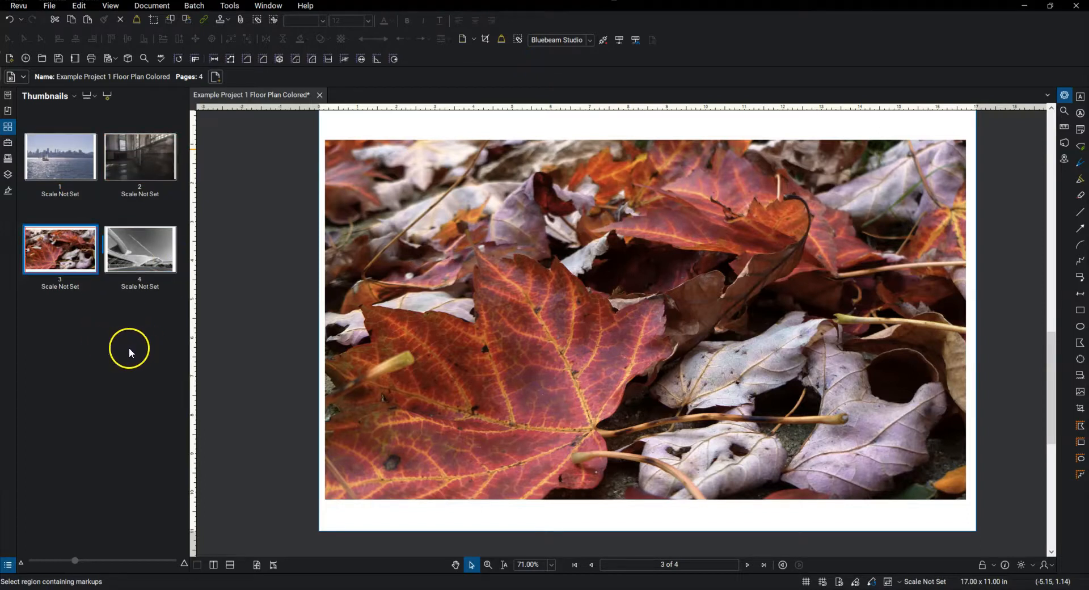